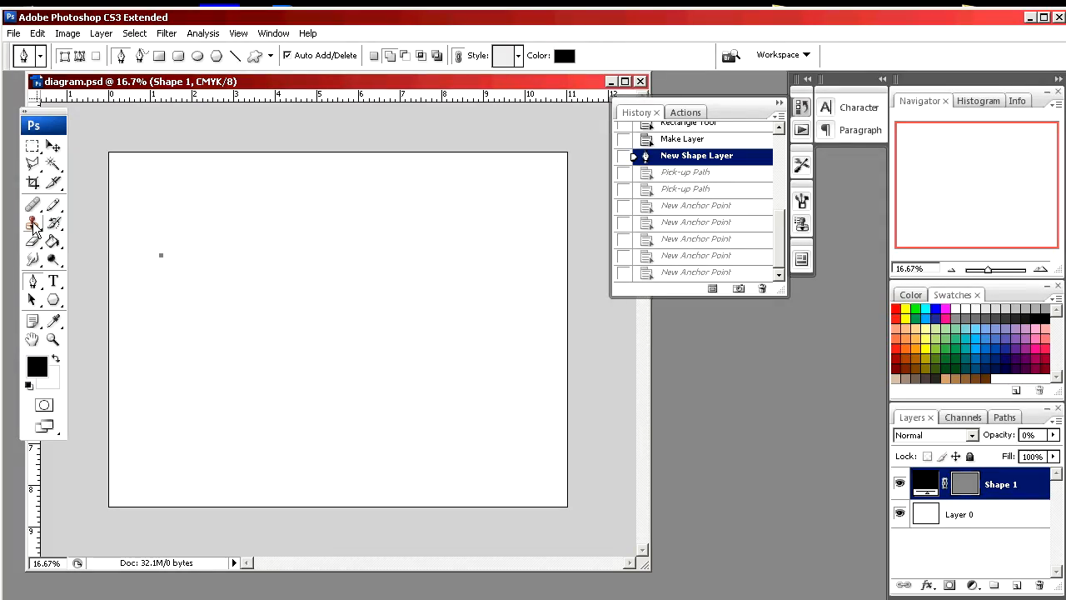
Select the Pattern Stamp Tool for painting on the new Layer 1.
click(32, 222)
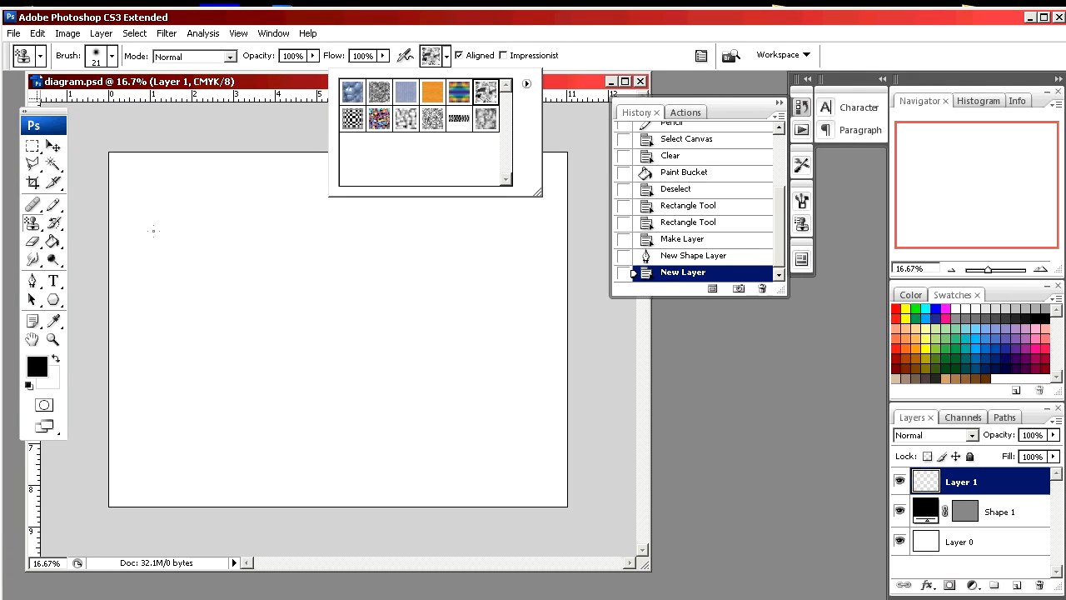
Paint squiggly pattern strokes across the canvas, then revert to the New Layer history state.
drag(173, 244, 288, 229)
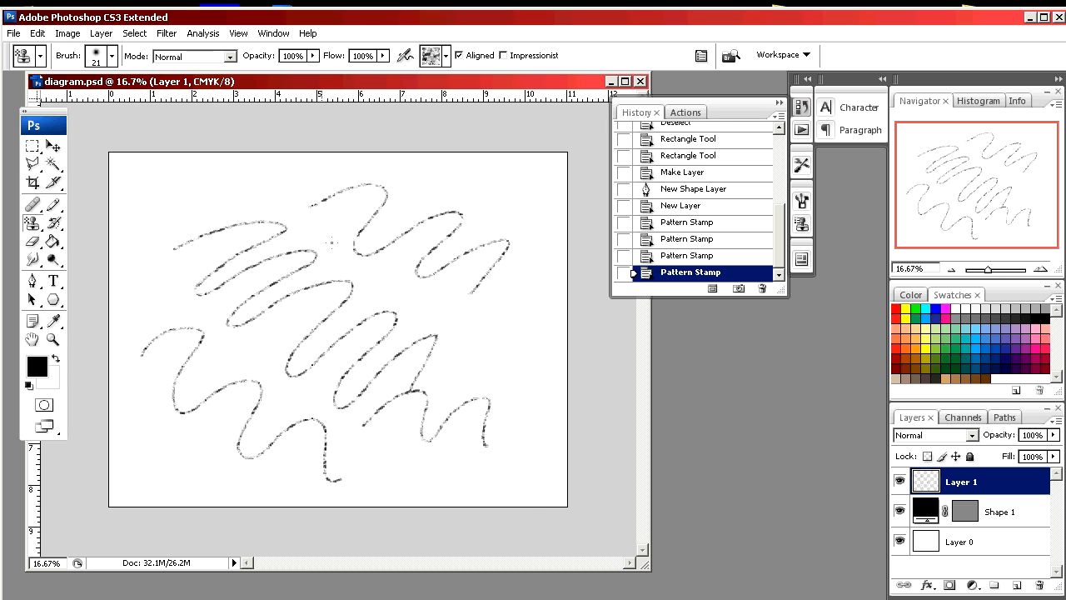
click(112, 56)
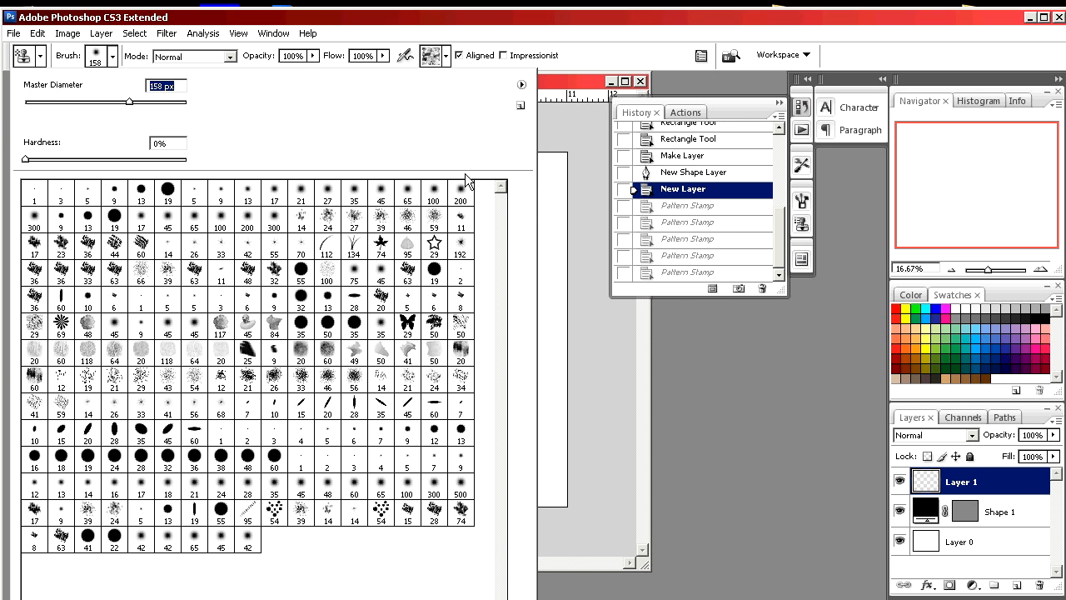